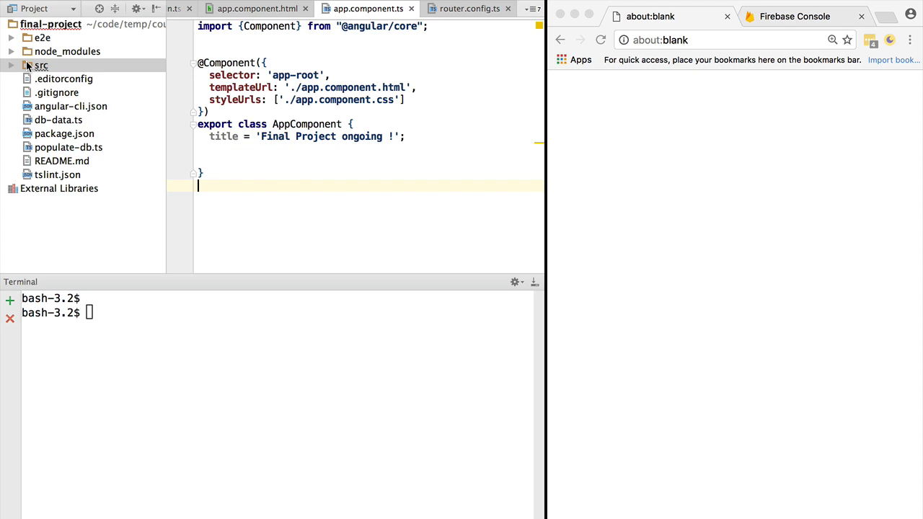
# - Start the Angular dev server from the terminal with ng serve and move to Chrome's address bar
pyautogui.click(41, 65)
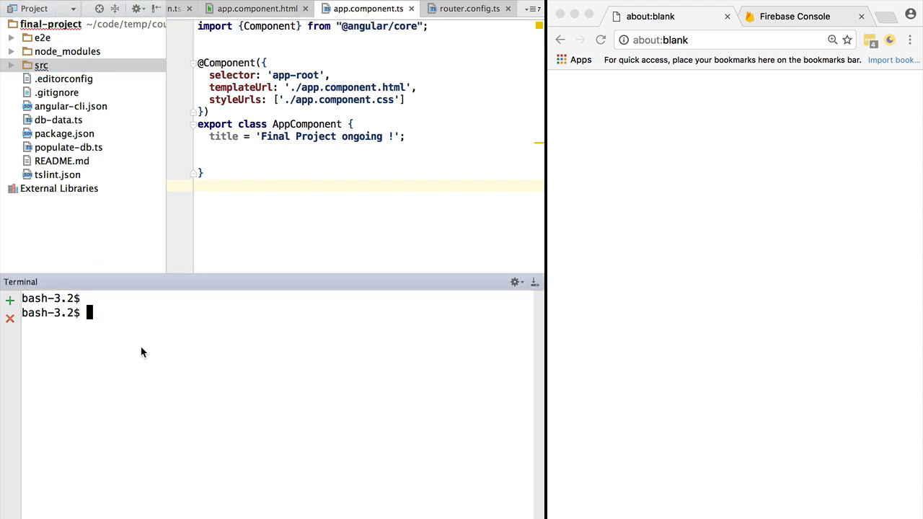
pyautogui.write('ng serv')
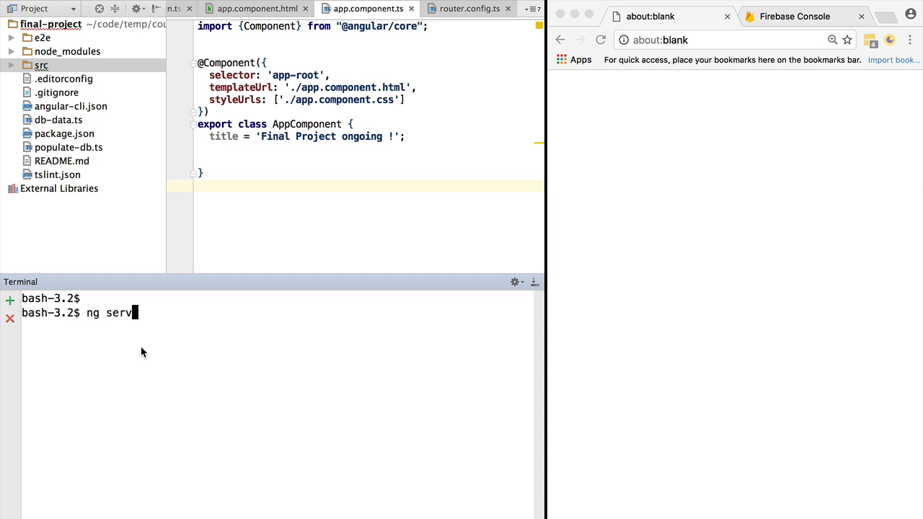
pyautogui.press('enter')
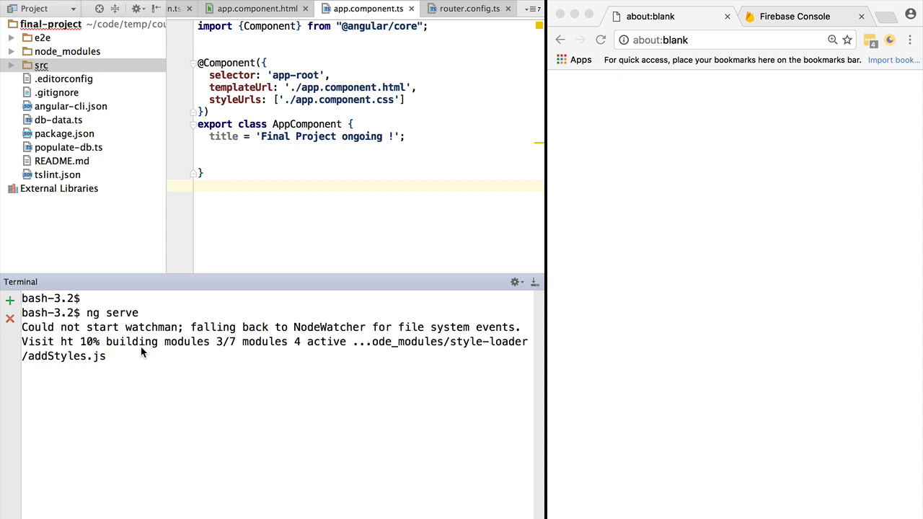
pyautogui.click(675, 40)
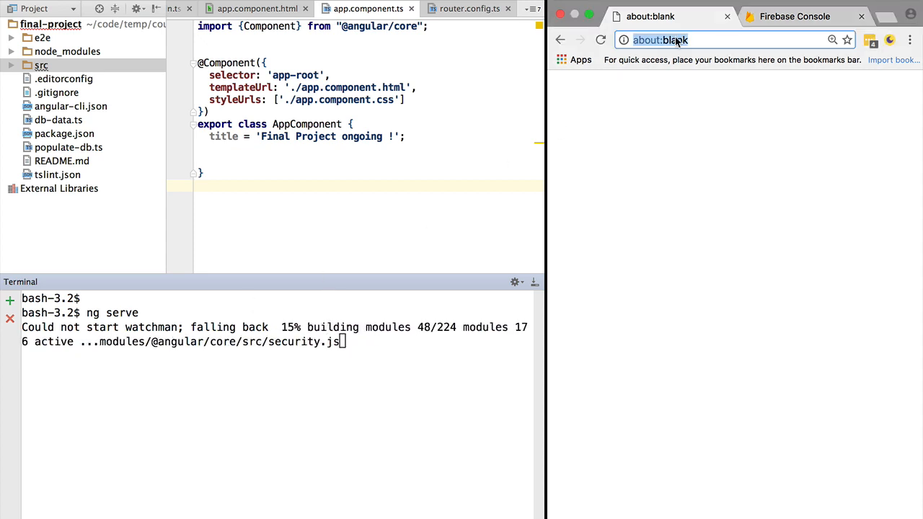
pyautogui.write('http://localhost:4200/')
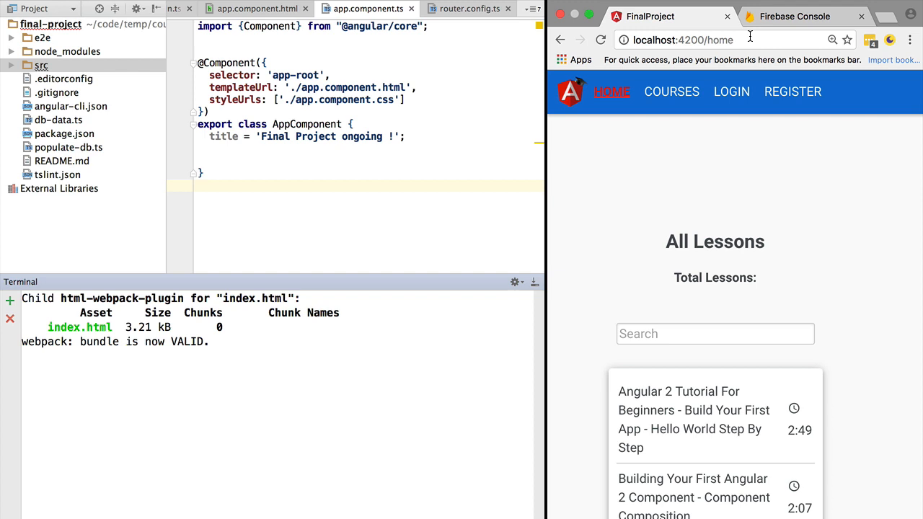
pyautogui.moveTo(652, 144)
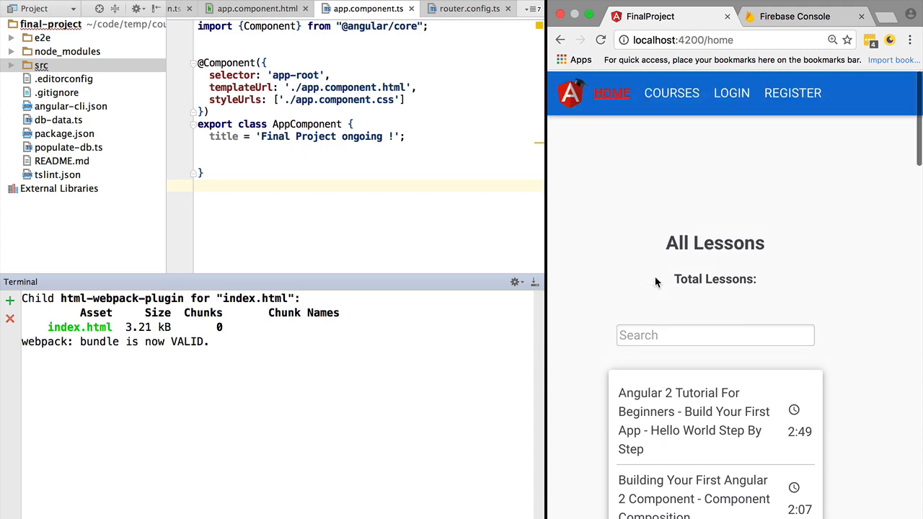
pyautogui.click(715, 334)
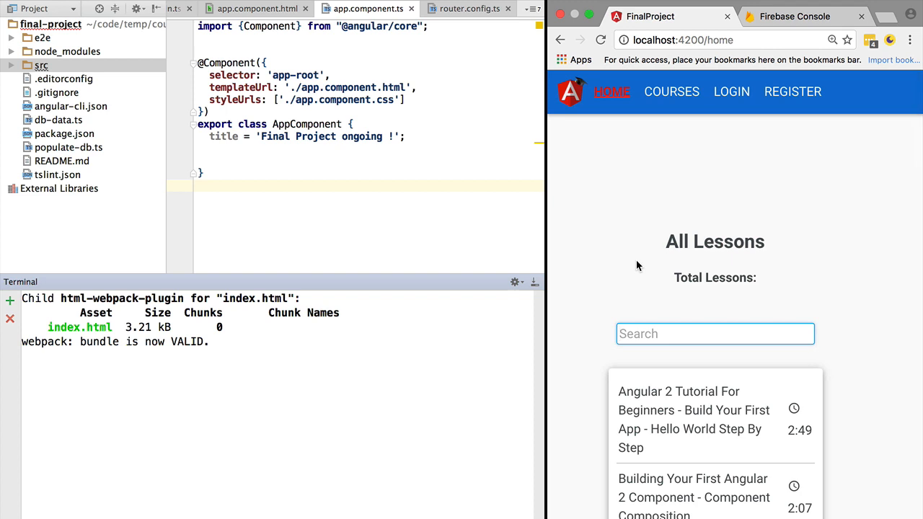
pyautogui.write('Temp')
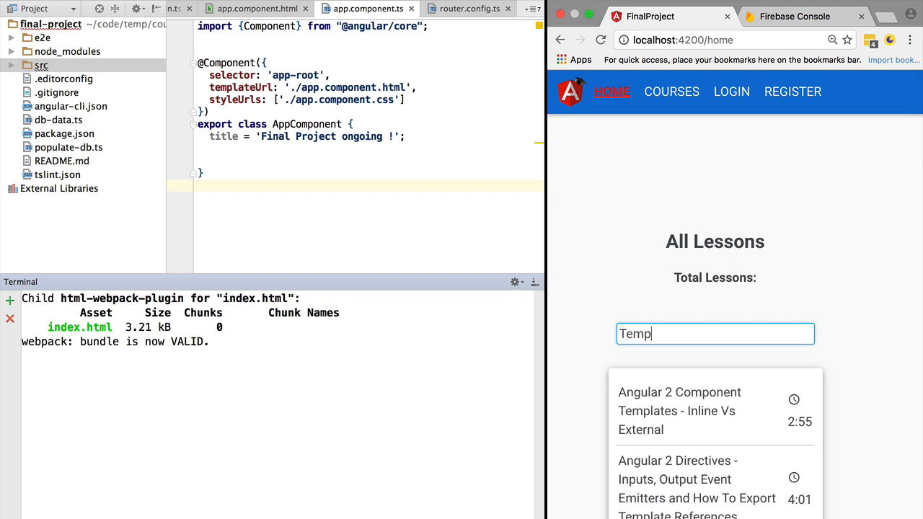
pyautogui.moveTo(653, 387)
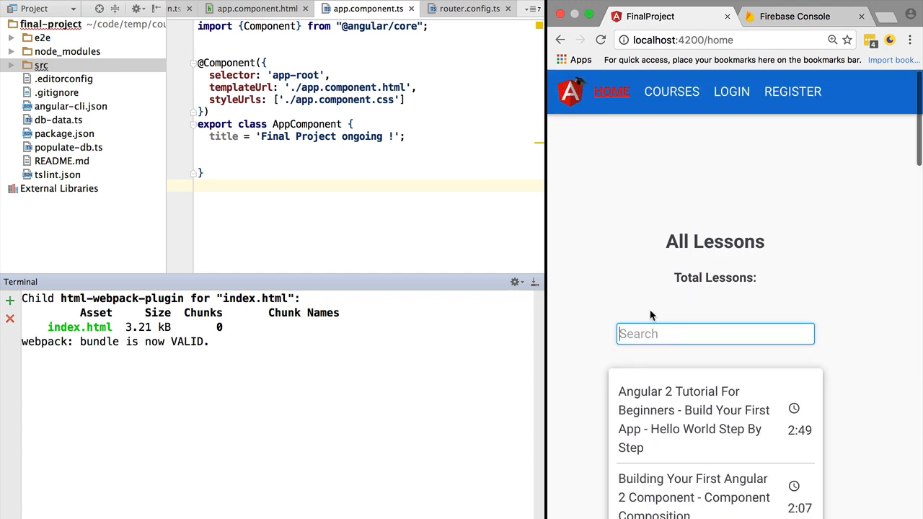
pyautogui.click(672, 92)
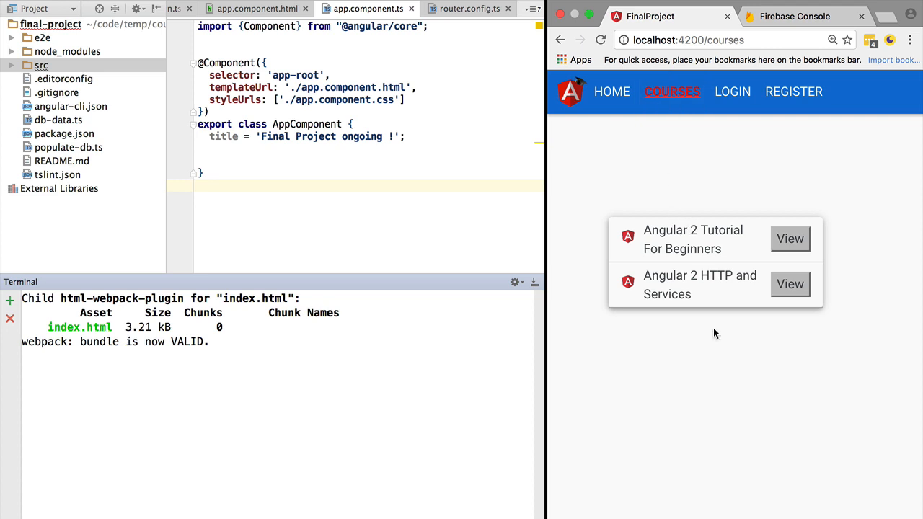
pyautogui.moveTo(790, 251)
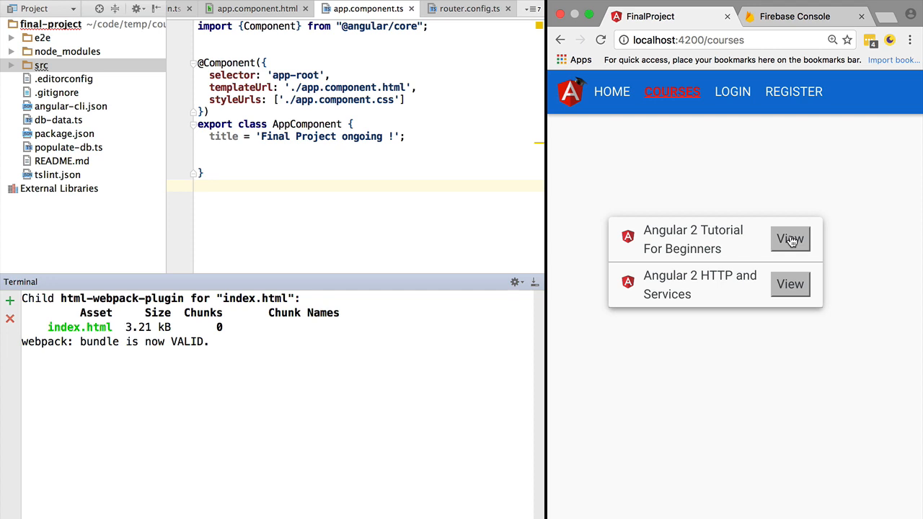
# - View the Angular 2 Tutorial For Beginners course and page its lessons forward then back
pyautogui.click(790, 240)
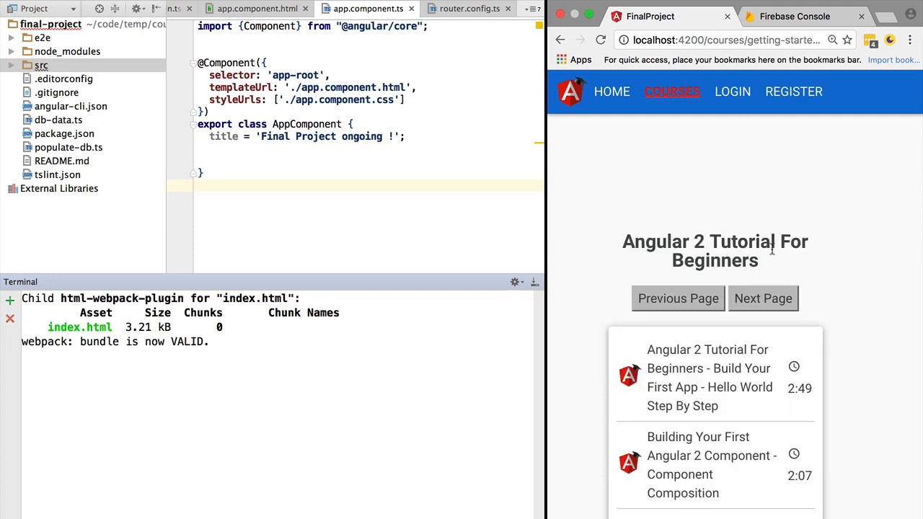
pyautogui.scroll(-3)
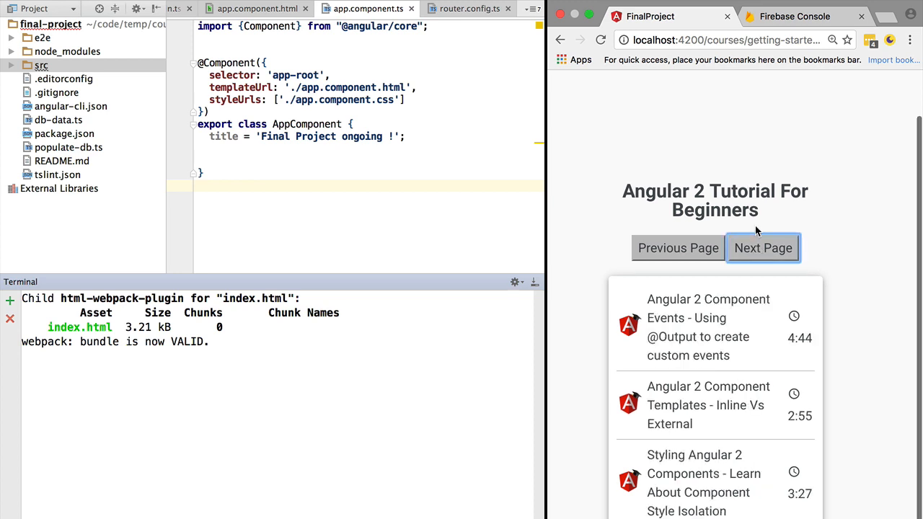
pyautogui.click(678, 248)
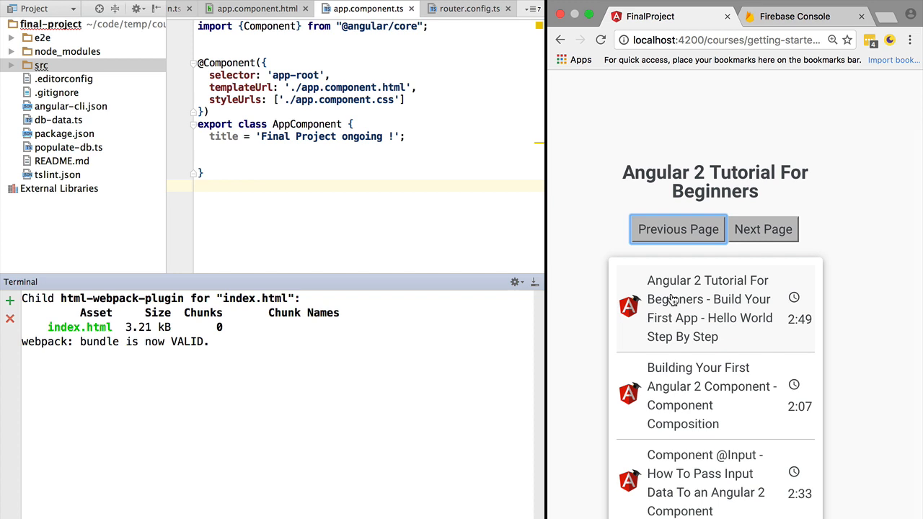
pyautogui.click(731, 92)
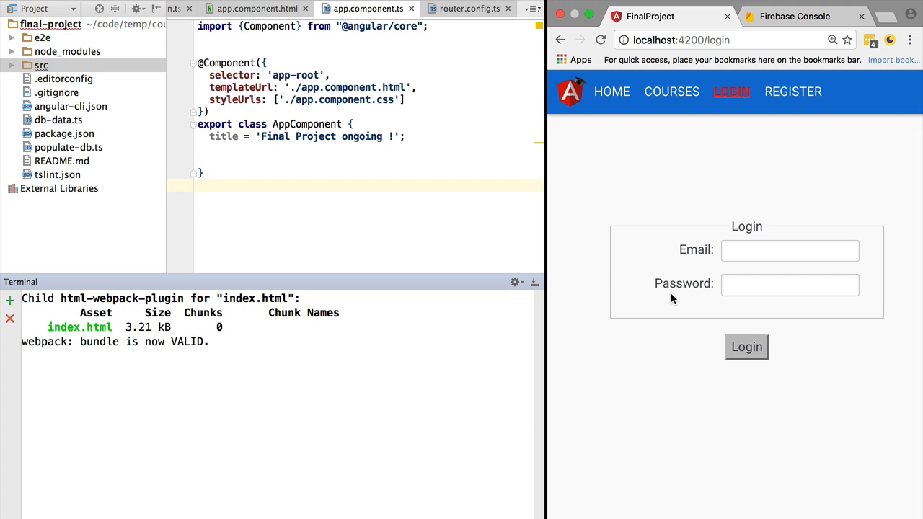
# - Browse the Component Composition lesson page, its 2:07 video and description, and the next lesson
pyautogui.write('a')
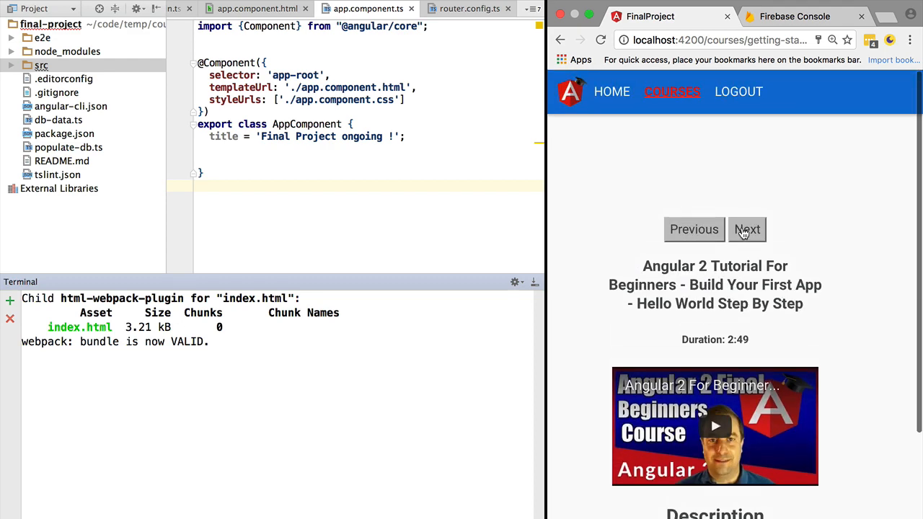
pyautogui.scroll(-3)
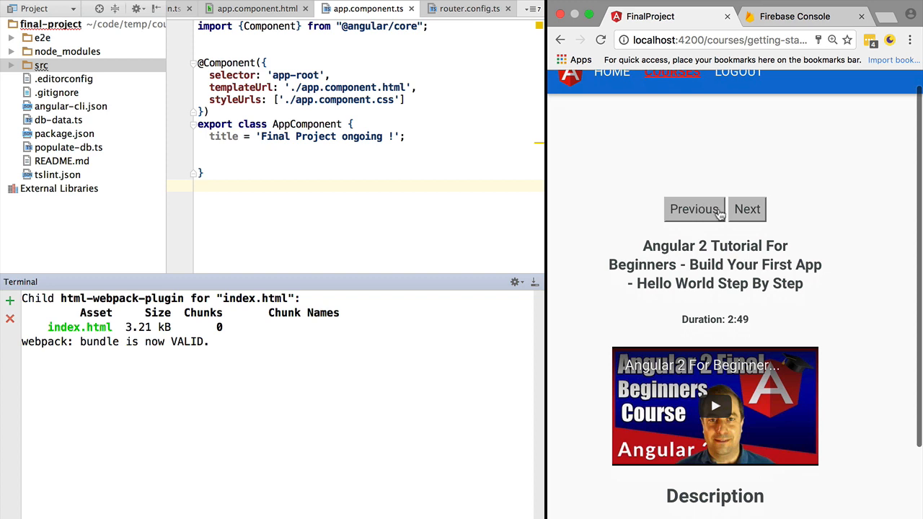
pyautogui.click(746, 209)
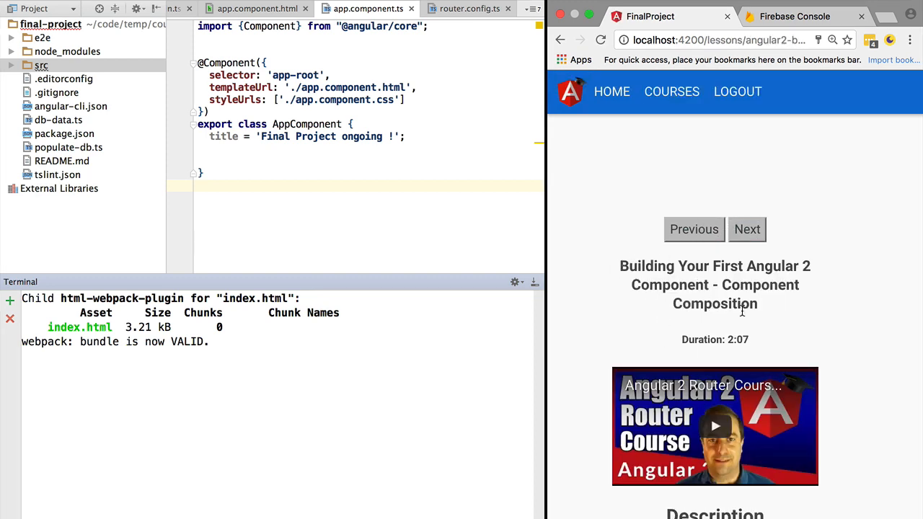
pyautogui.scroll(-3)
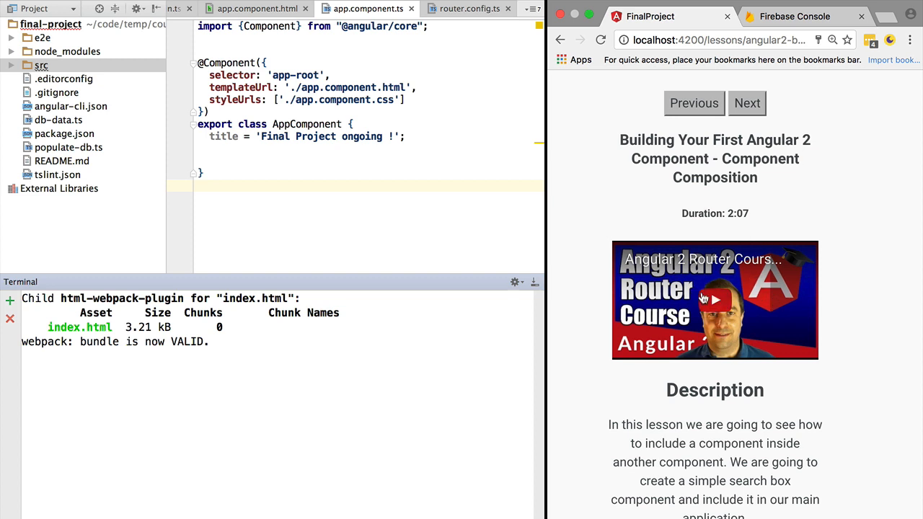
pyautogui.moveTo(715, 306)
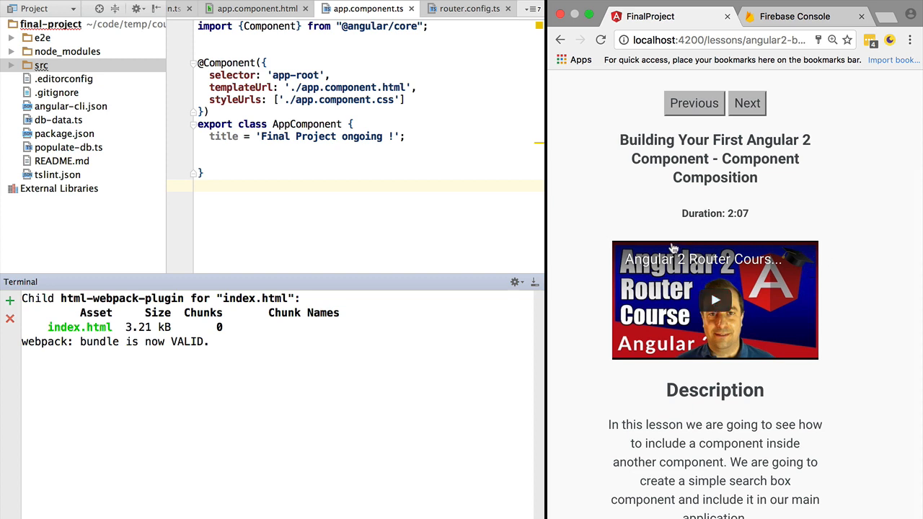
pyautogui.moveTo(738, 369)
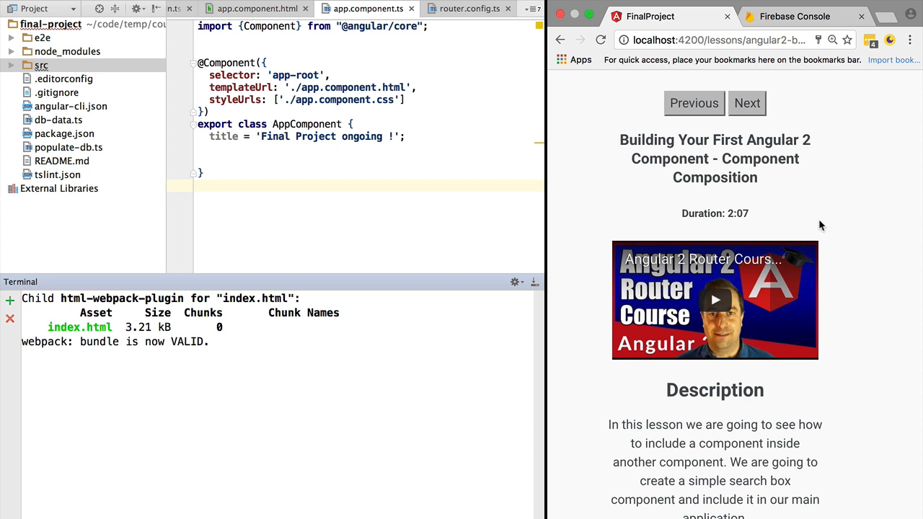
pyautogui.moveTo(836, 308)
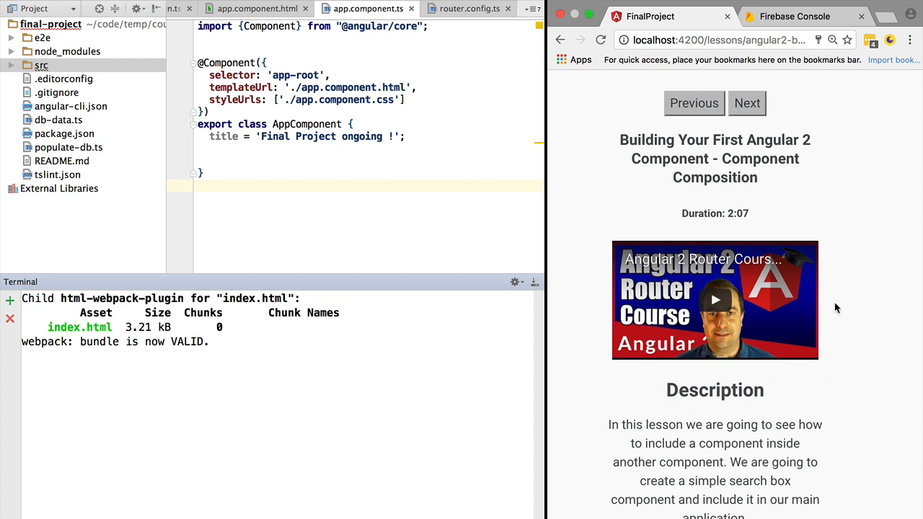
pyautogui.moveTo(716, 300)
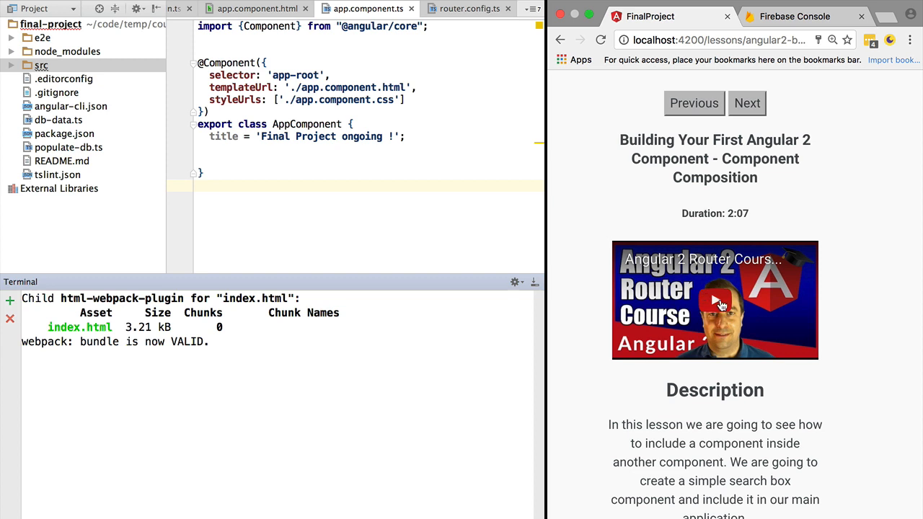
pyautogui.moveTo(724, 301)
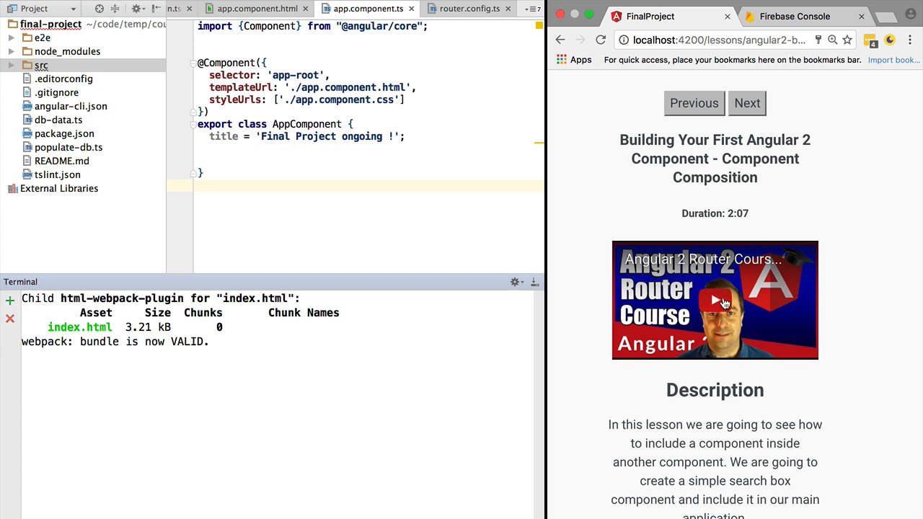
pyautogui.scroll(-3)
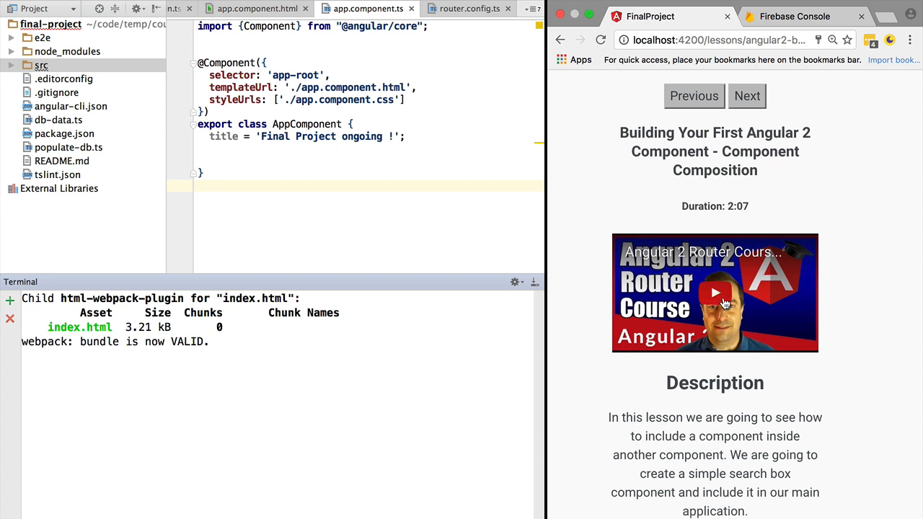
pyautogui.scroll(-3)
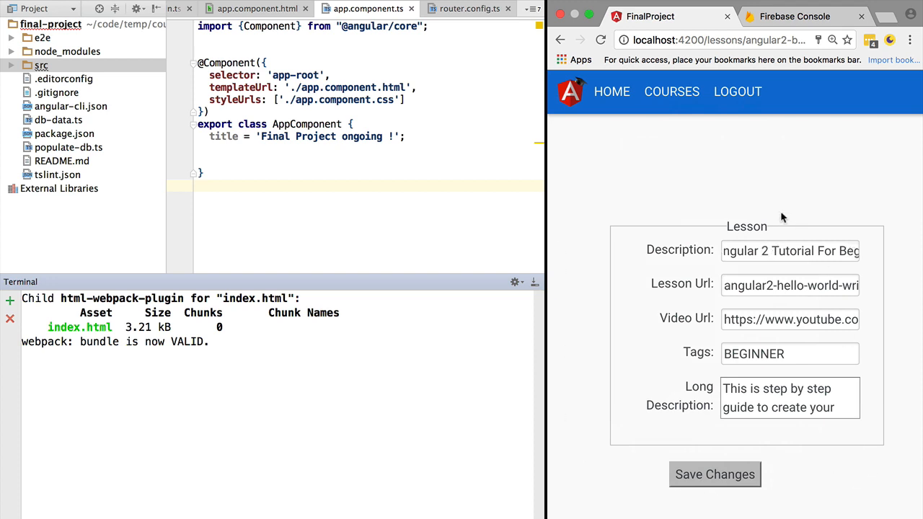
# - Bring up the first course's blank new-lesson form, visit its Url and Description fields, then the Firebase Console
pyautogui.click(672, 92)
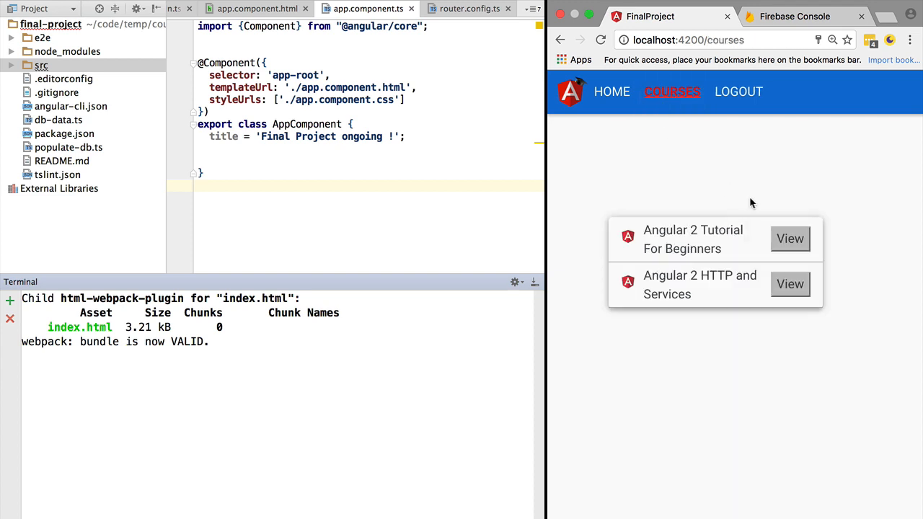
pyautogui.click(790, 239)
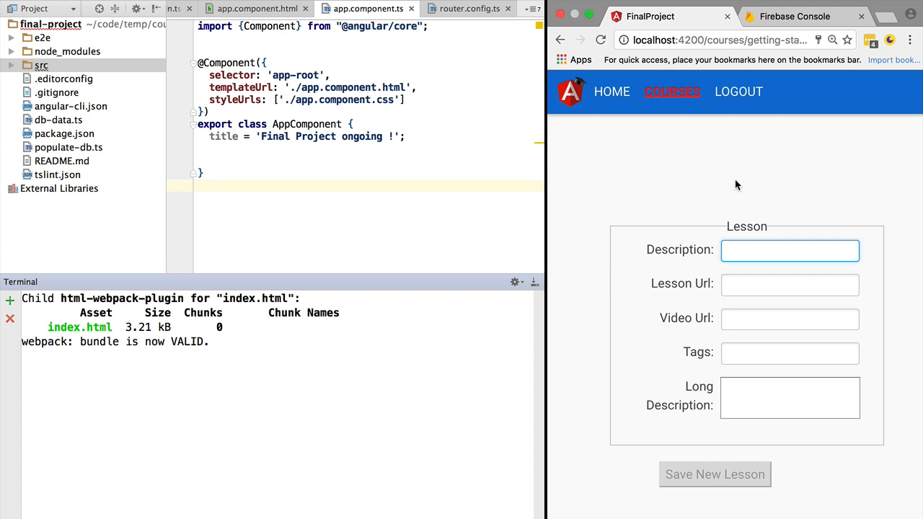
pyautogui.moveTo(699, 236)
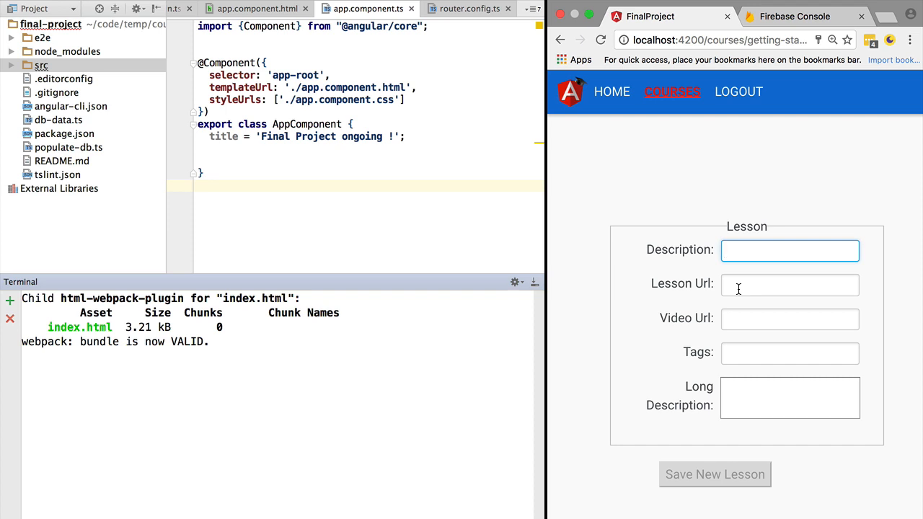
pyautogui.click(790, 283)
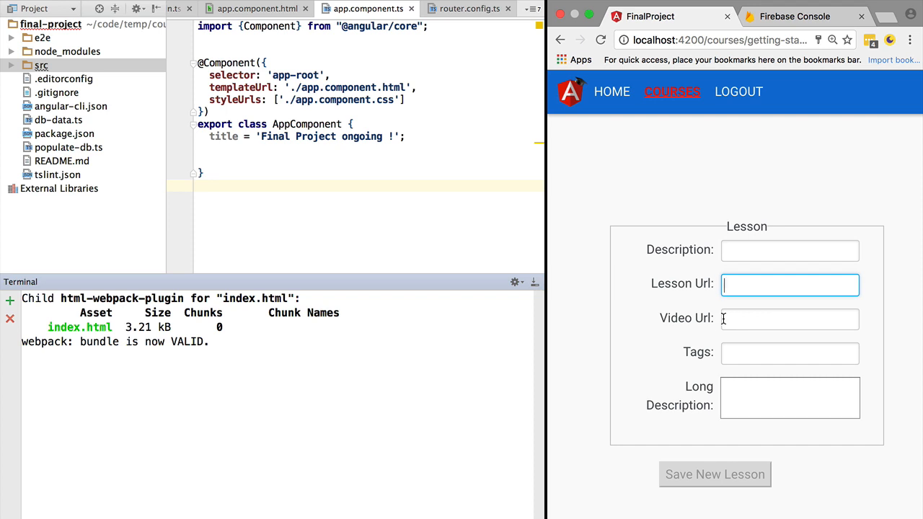
pyautogui.moveTo(735, 250)
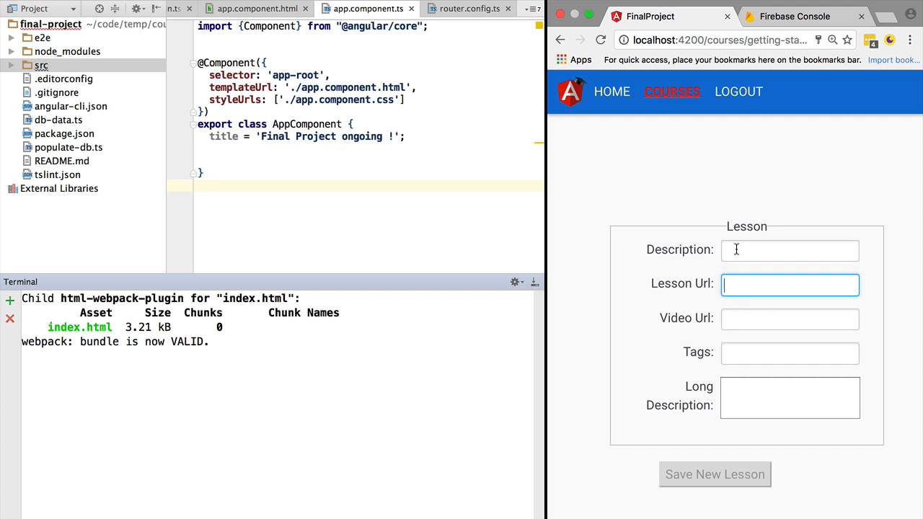
pyautogui.click(791, 249)
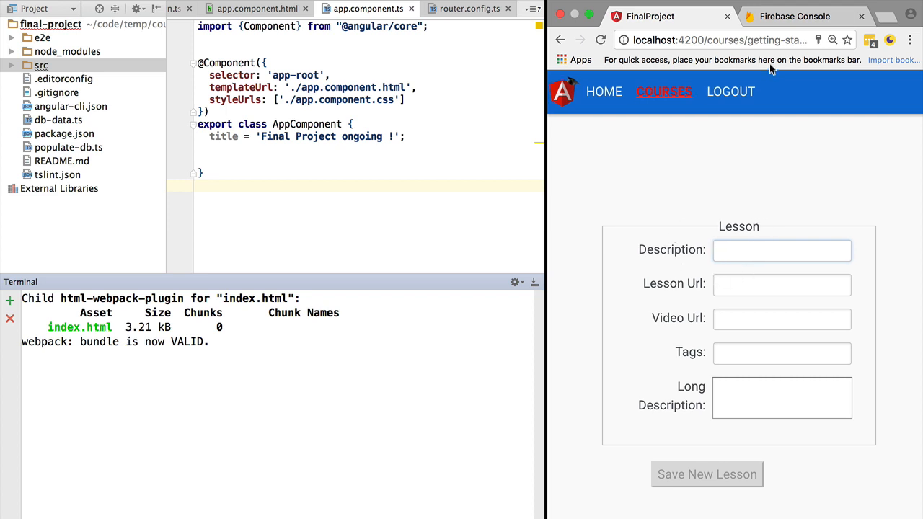
pyautogui.click(793, 16)
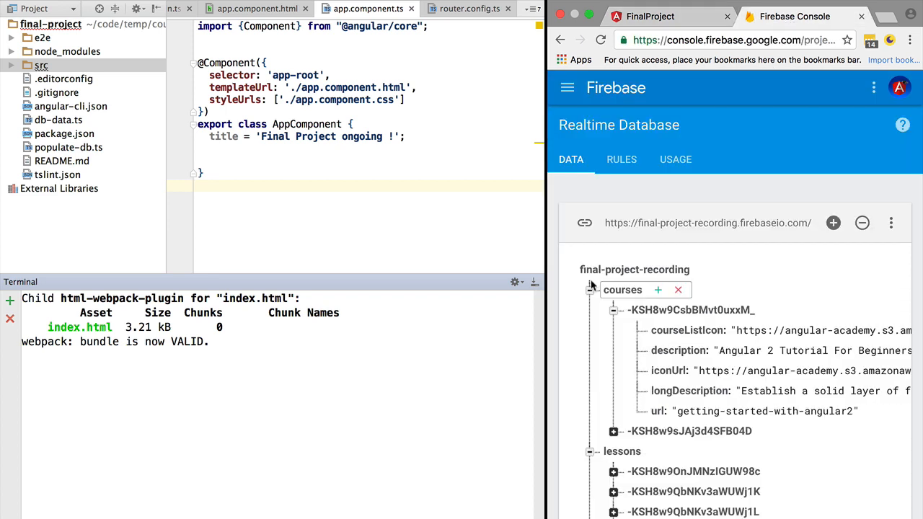
pyautogui.scroll(-3)
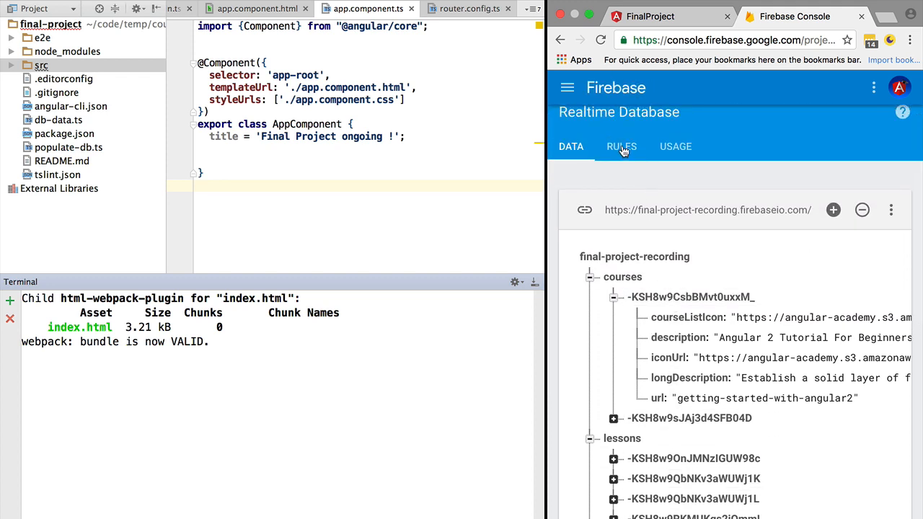
pyautogui.scroll(-3)
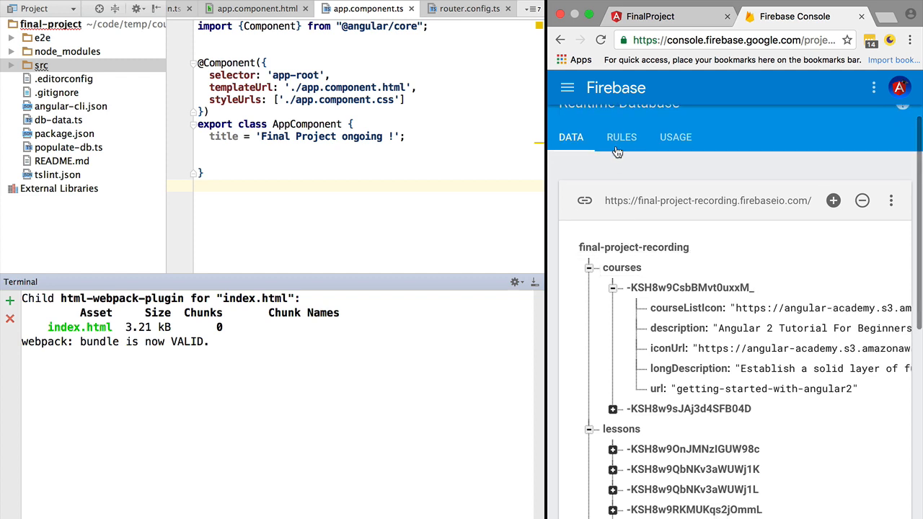
pyautogui.moveTo(638, 225)
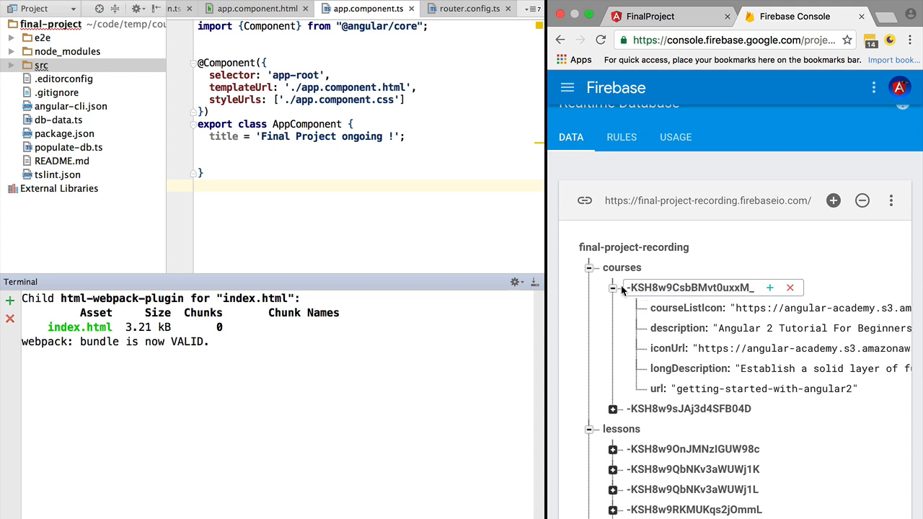
pyautogui.scroll(-3)
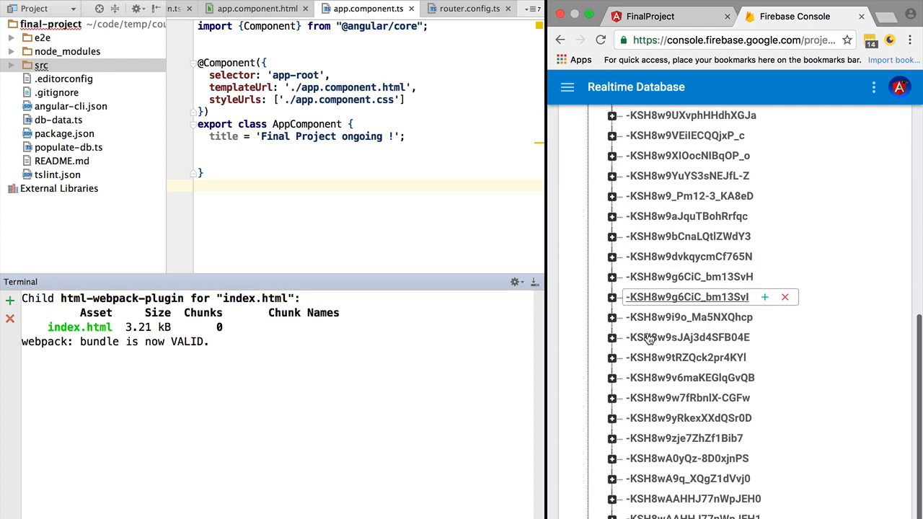